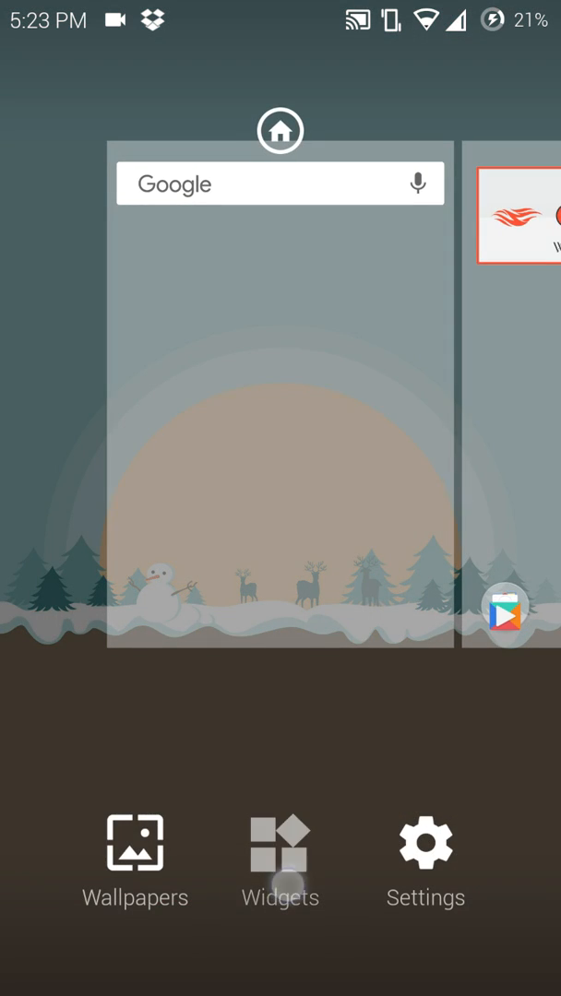
# - Add a blank 4x1 Zooper widget to the home screen below the Google bar
pyautogui.click(280, 858)
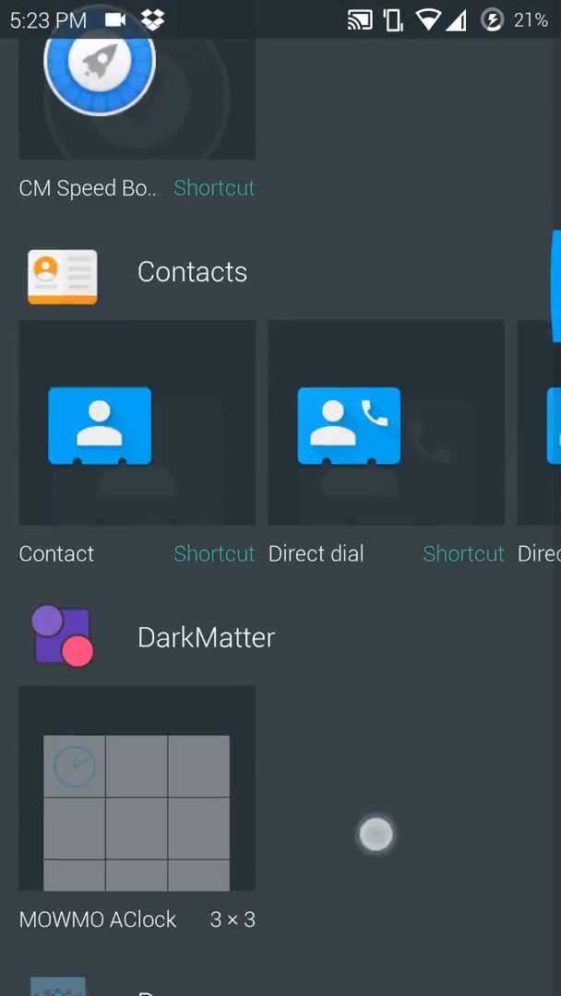
pyautogui.scroll(-3)
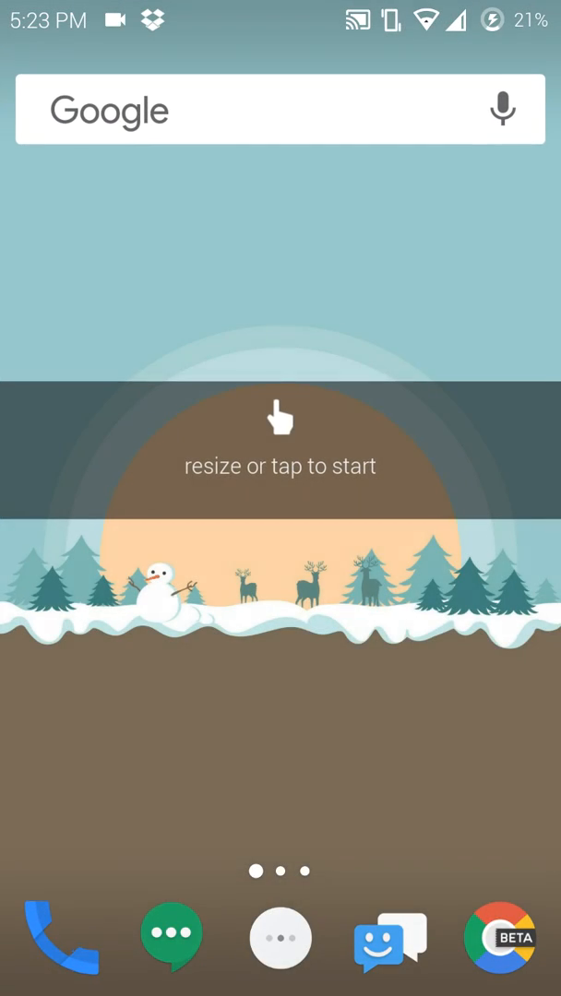
# - Start the widget with a white rectangle module sized 330 by 40, zero corner radius
pyautogui.click(280, 446)
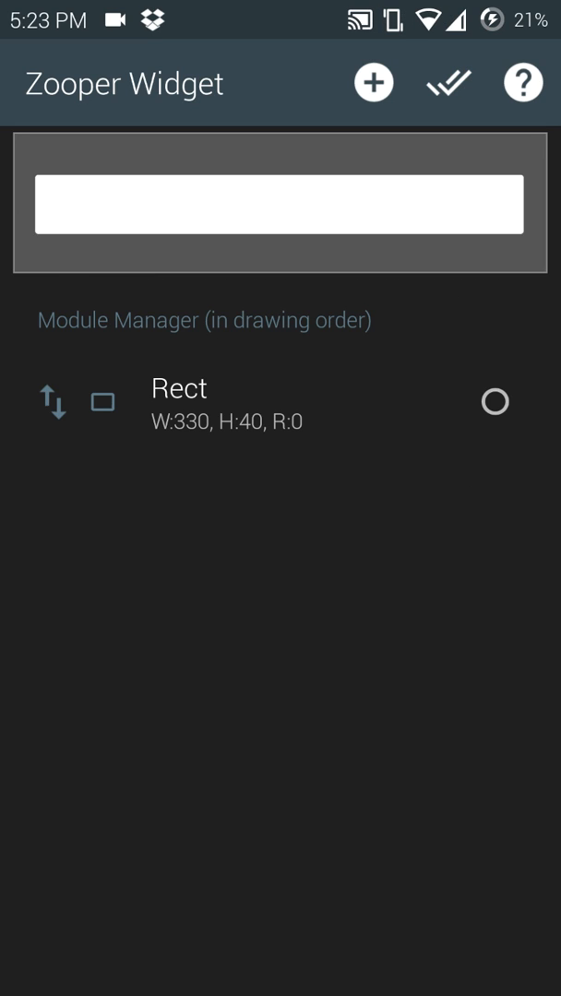
# - Add a text module reading Google with black font colour over the white bar
pyautogui.click(178, 387)
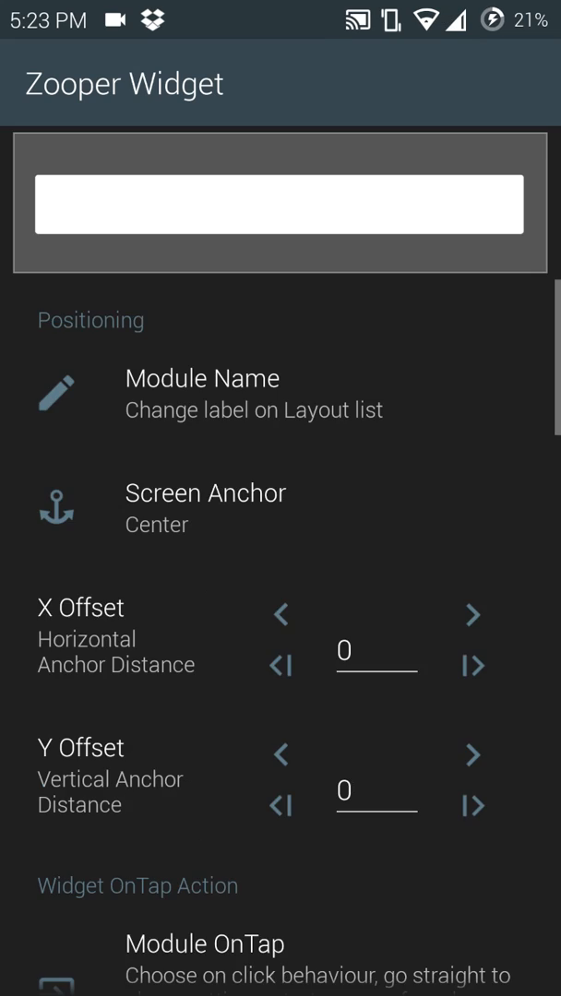
pyautogui.scroll(-3)
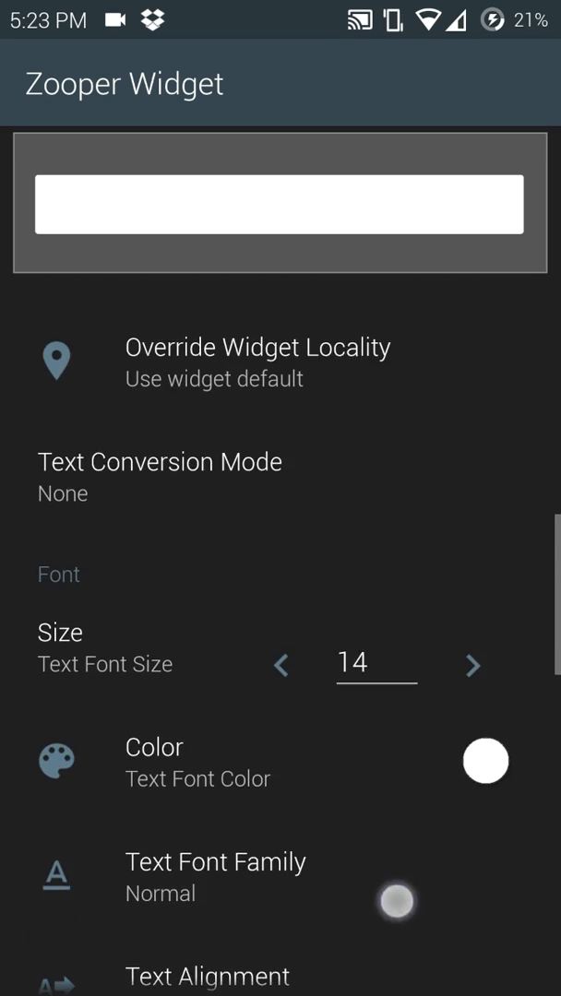
pyautogui.click(483, 760)
pyautogui.write('Goo')
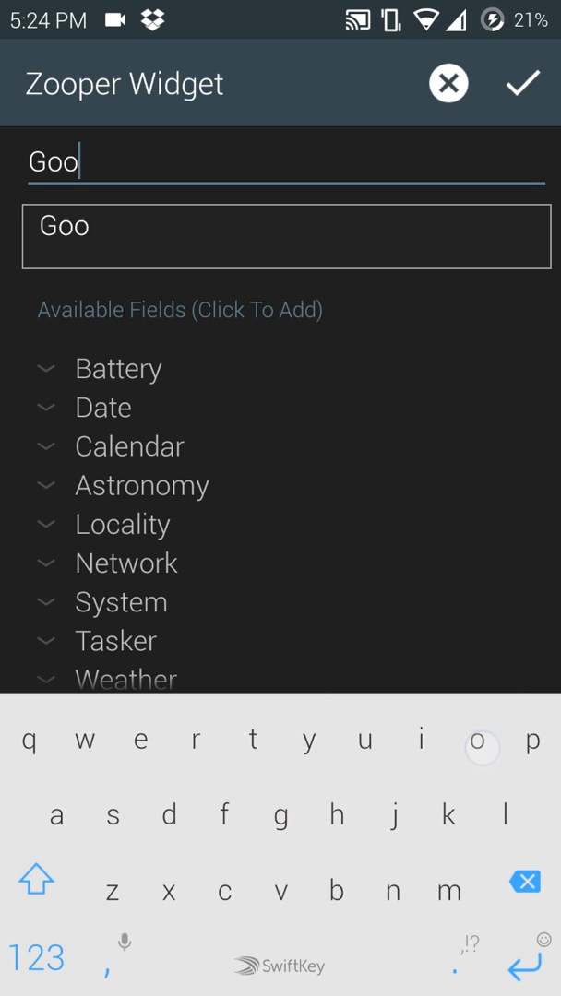
pyautogui.write('l')
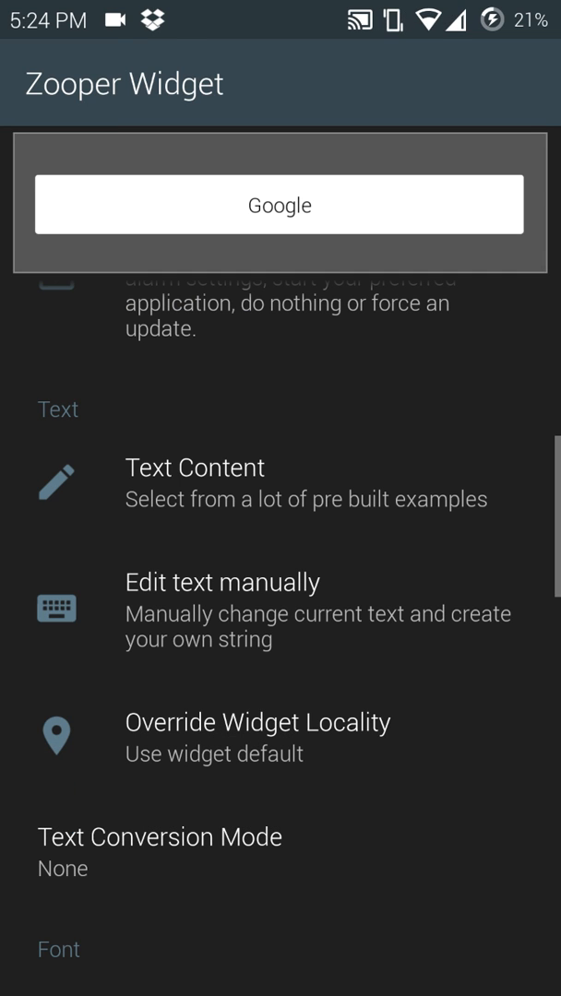
pyautogui.scroll(-3)
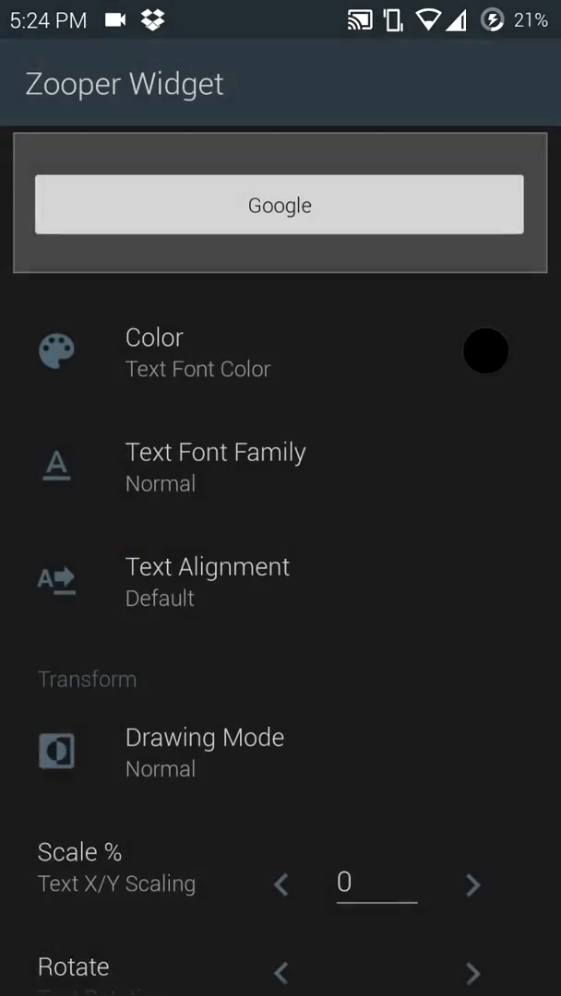
# - Set the Google text's font family to ProductSans-Regular from the Font Picker
pyautogui.click(216, 452)
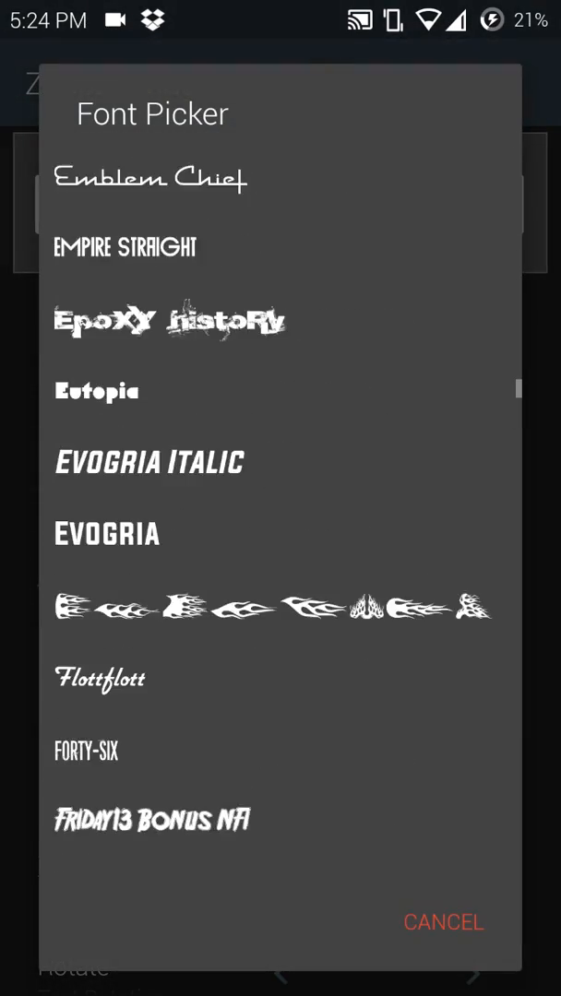
pyautogui.scroll(-3)
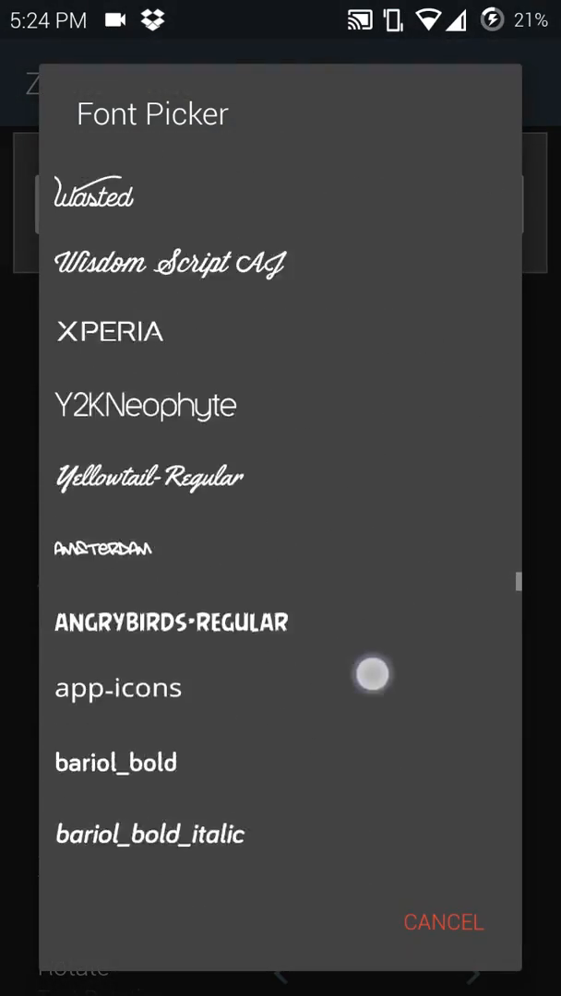
pyautogui.scroll(-3)
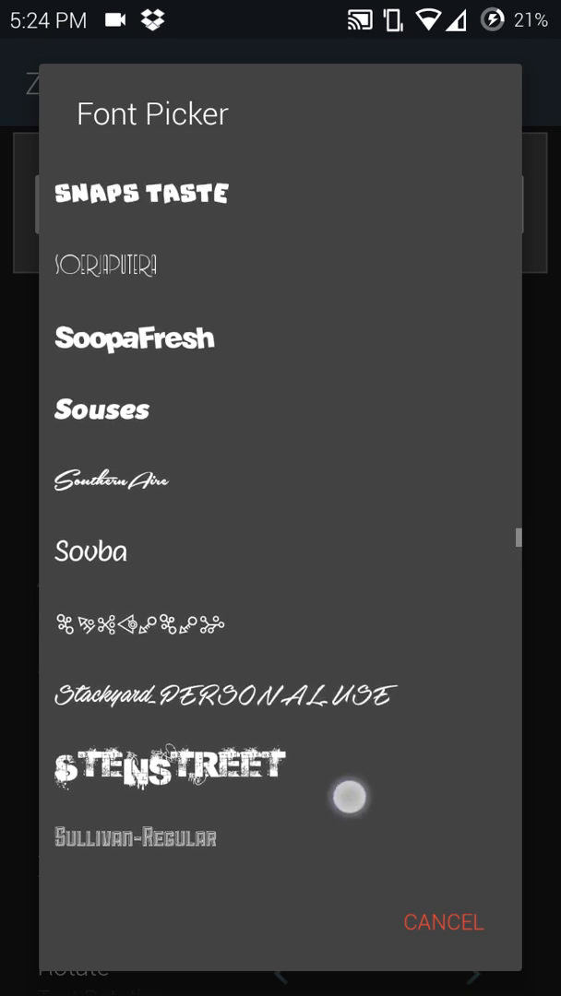
pyautogui.scroll(-3)
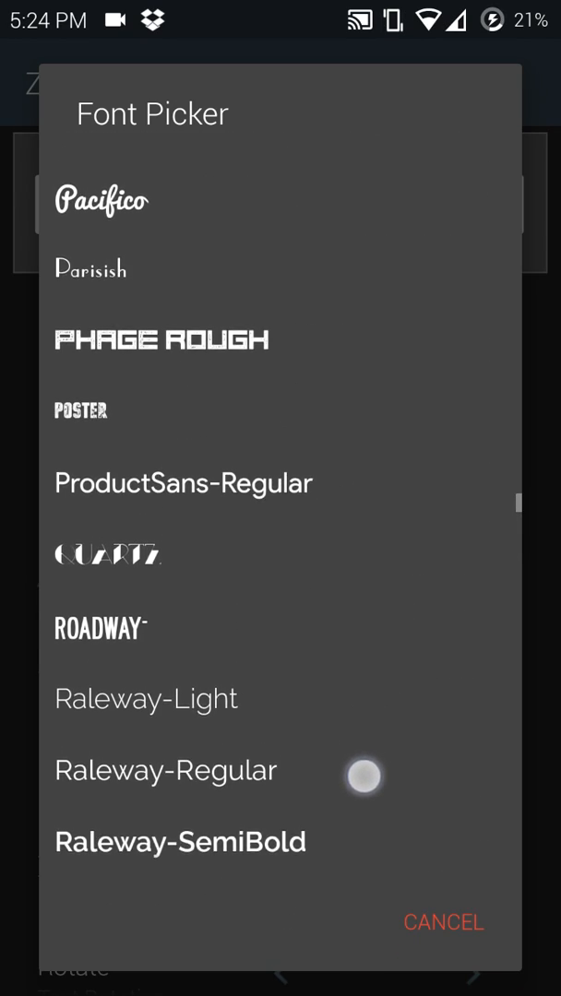
pyautogui.scroll(3)
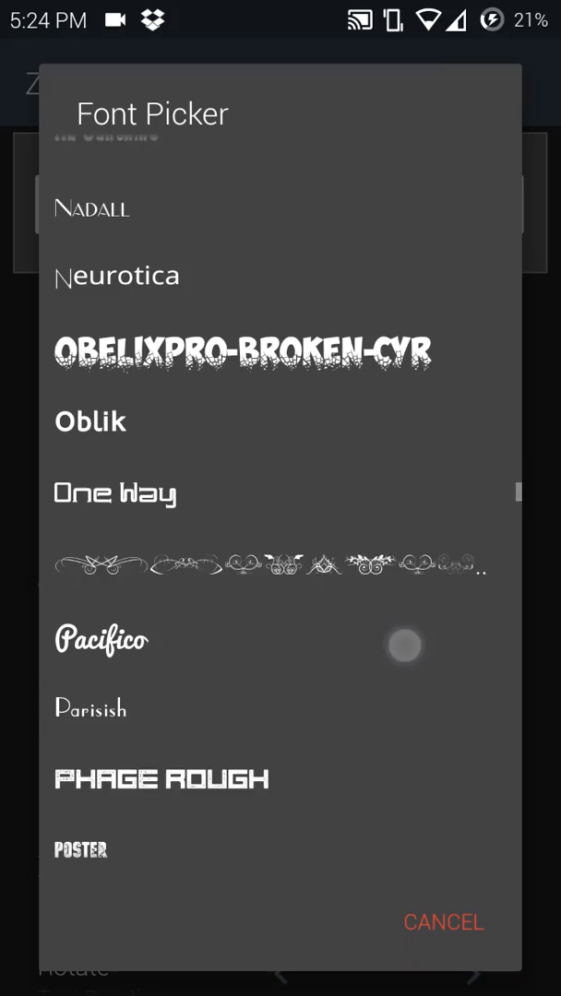
pyautogui.scroll(-3)
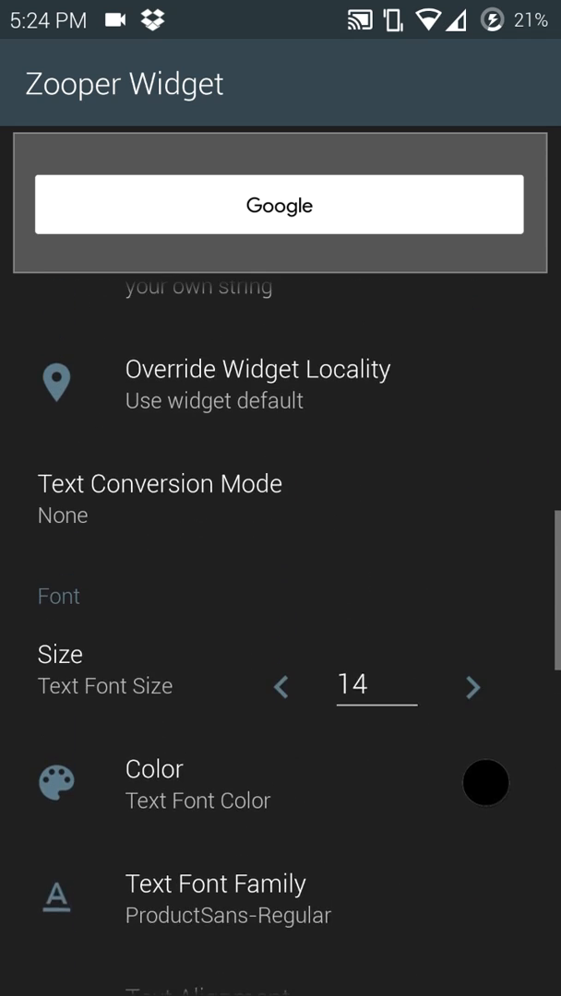
# - Raise the Google text to size 18 with X Offset -130, then add a second text module
pyautogui.click(472, 686)
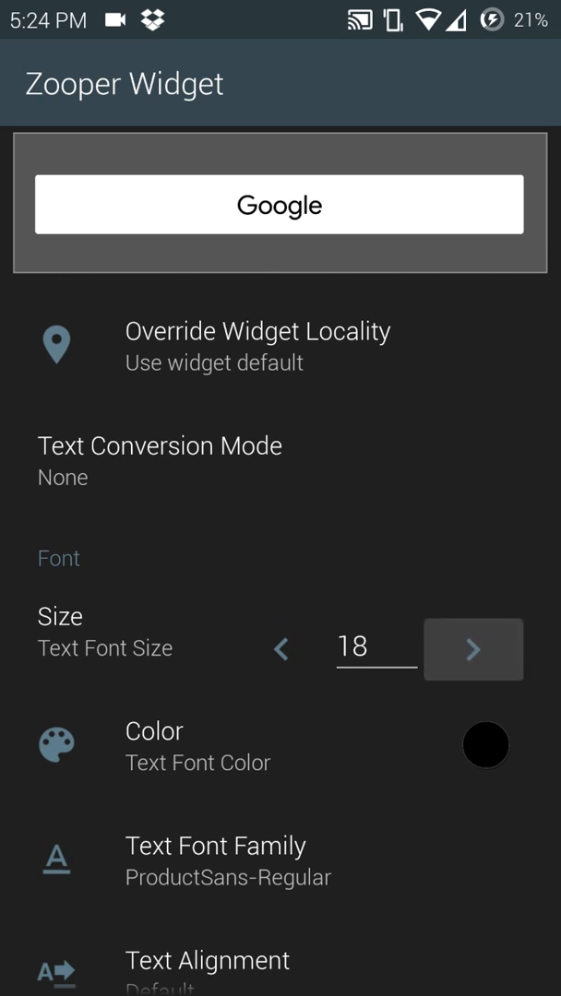
pyautogui.click(472, 650)
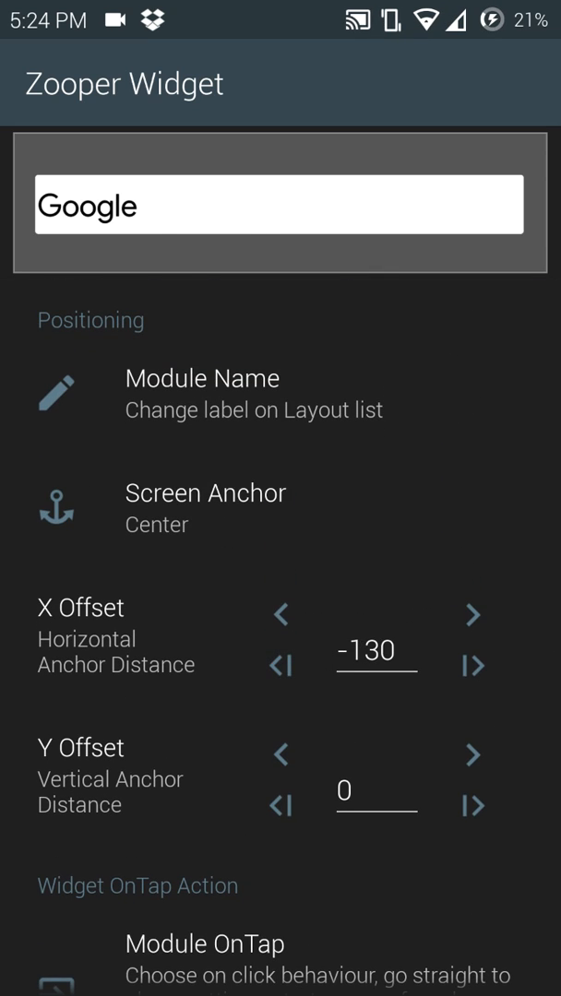
pyautogui.click(472, 664)
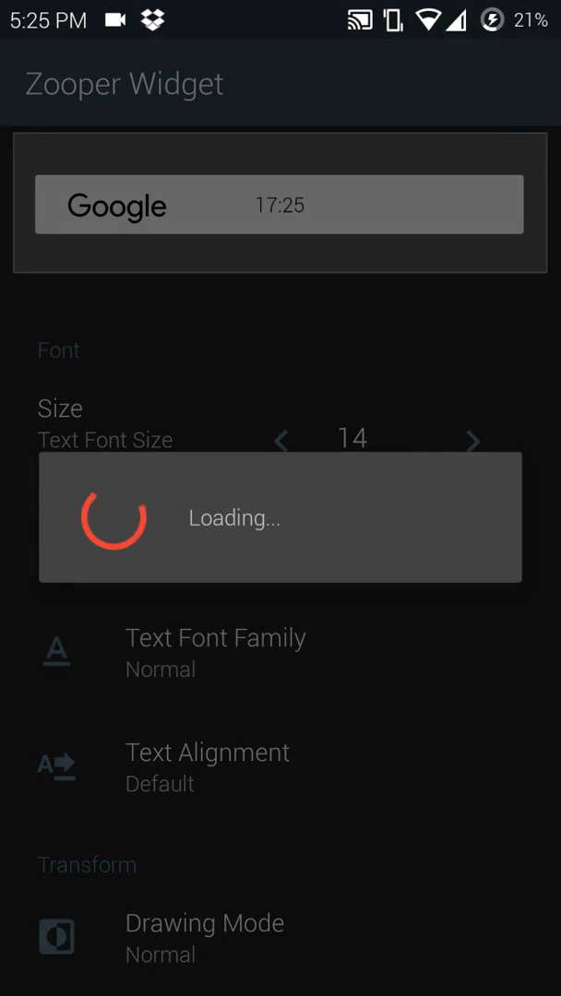
# - Set the second text module's font to Material icons 3 and its text to %
pyautogui.click(216, 653)
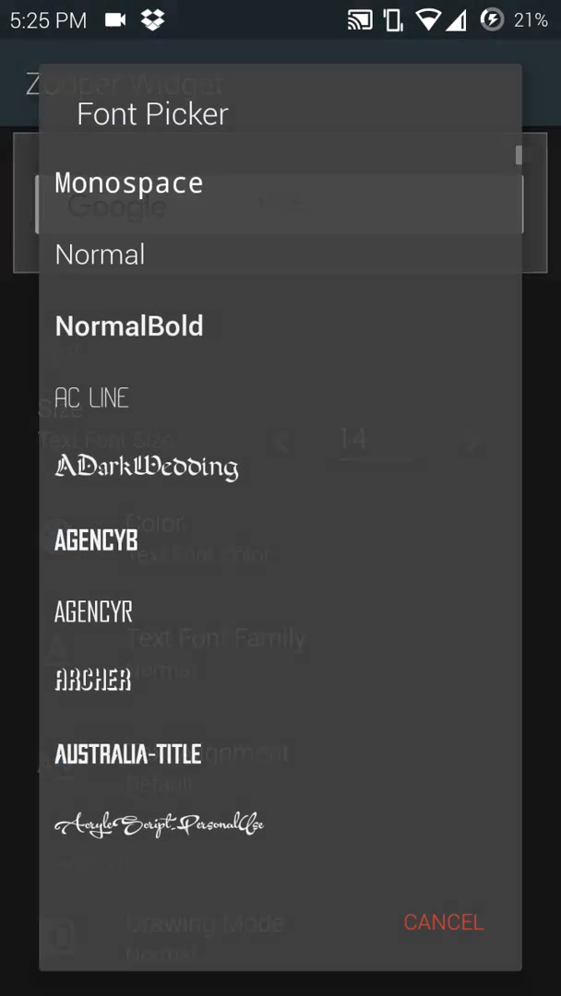
pyautogui.scroll(-3)
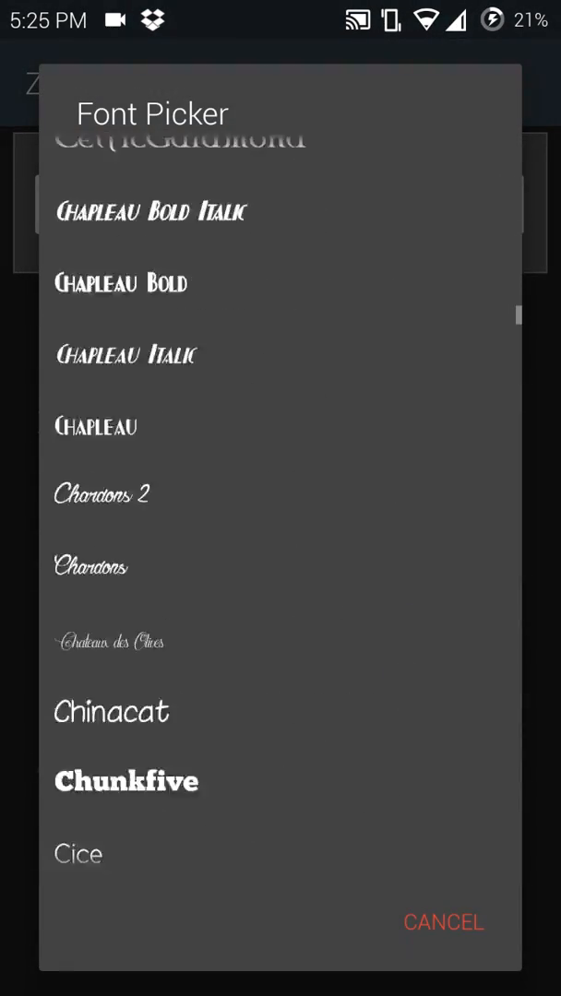
pyautogui.scroll(-3)
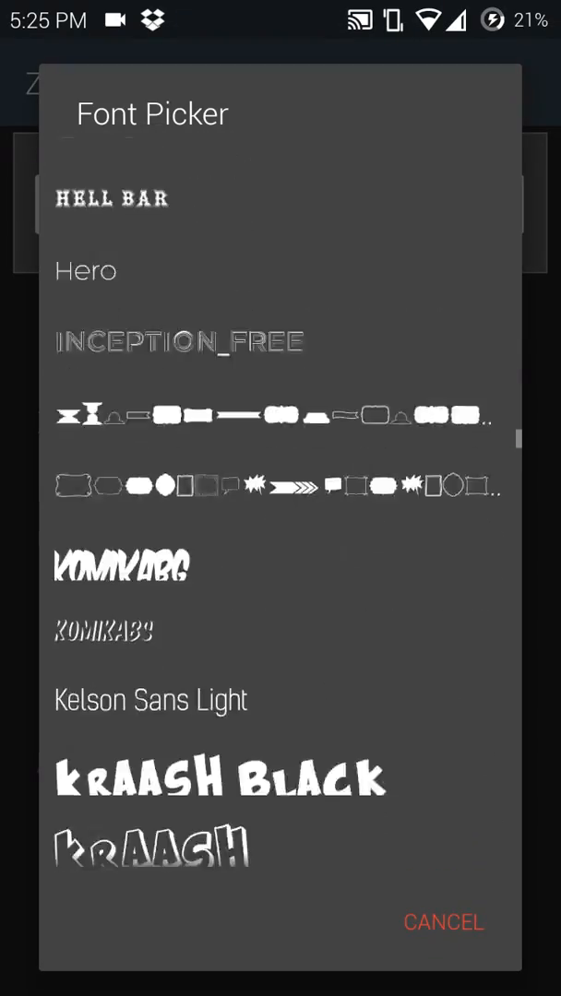
pyautogui.scroll(-3)
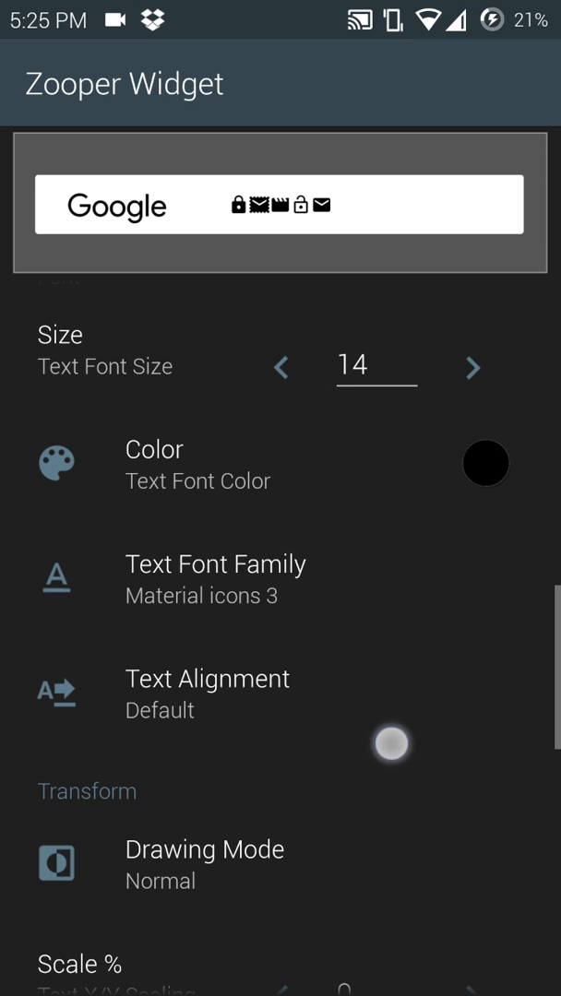
pyautogui.scroll(-3)
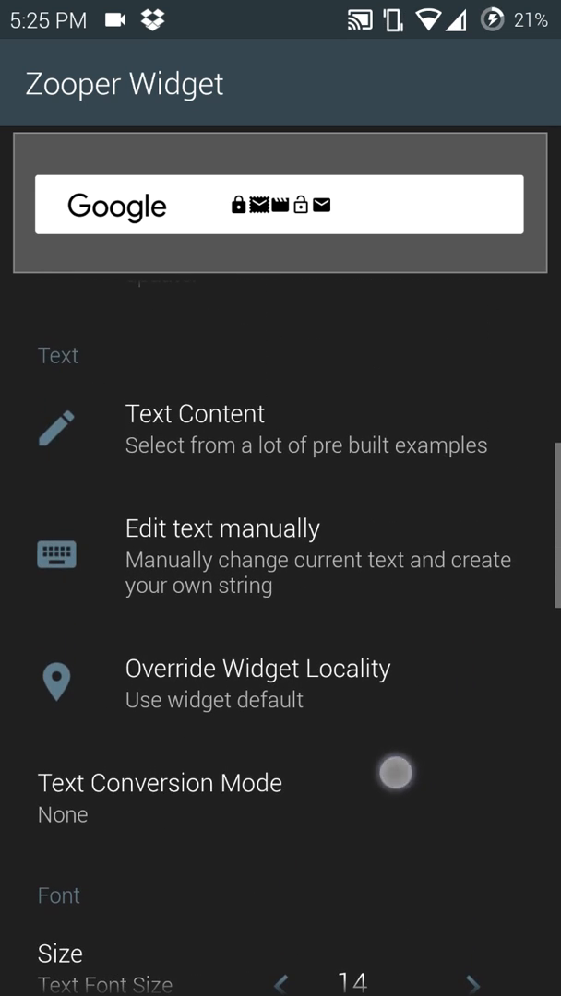
pyautogui.scroll(-3)
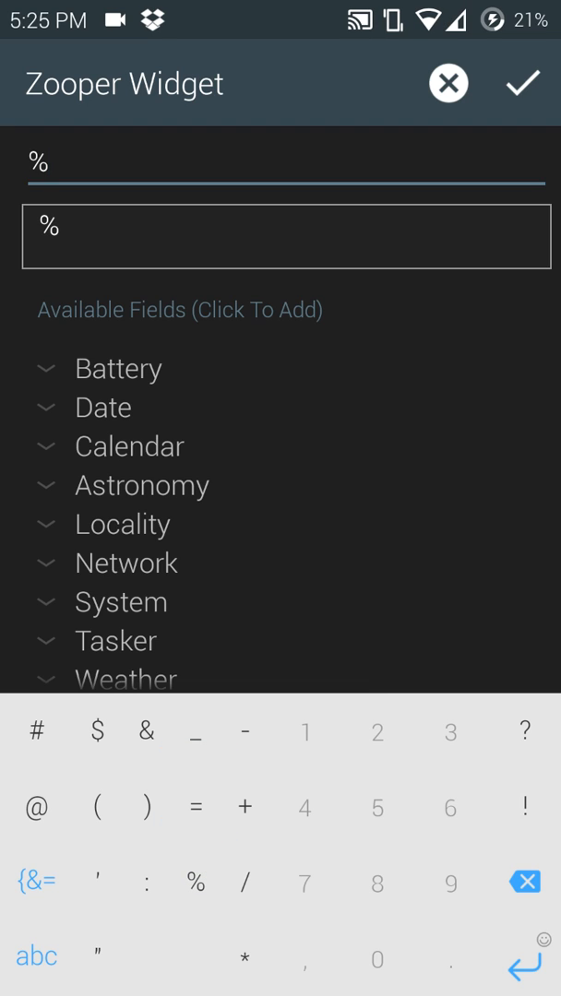
# - Confirm the % text, then give the mic icon size 22 and X Offset 136
pyautogui.click(522, 83)
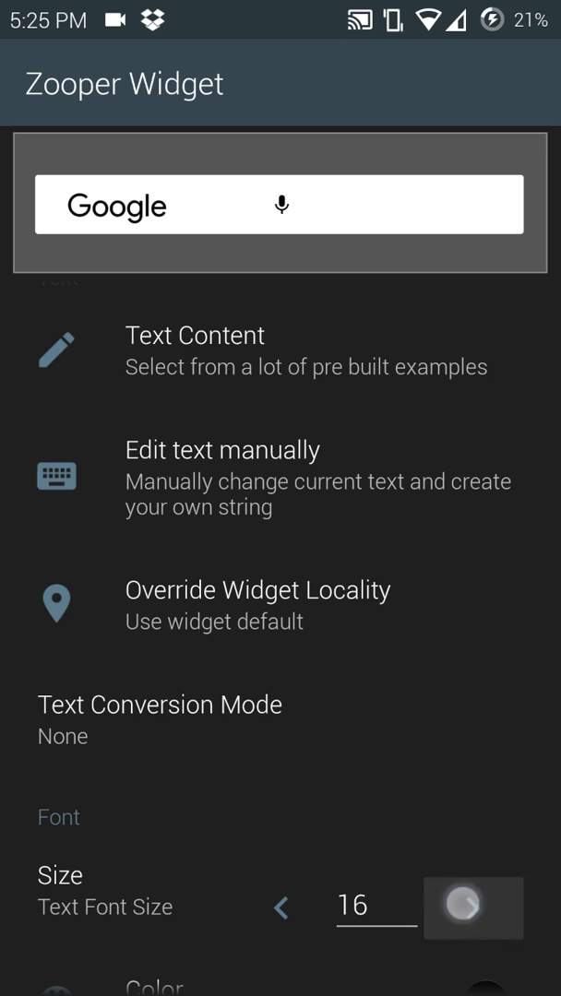
pyautogui.click(472, 908)
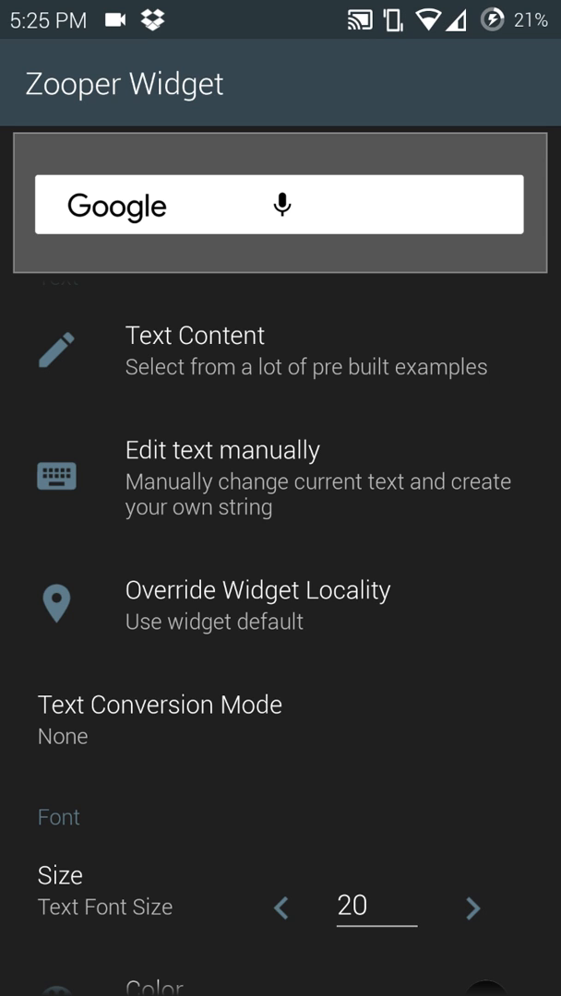
pyautogui.scroll(-3)
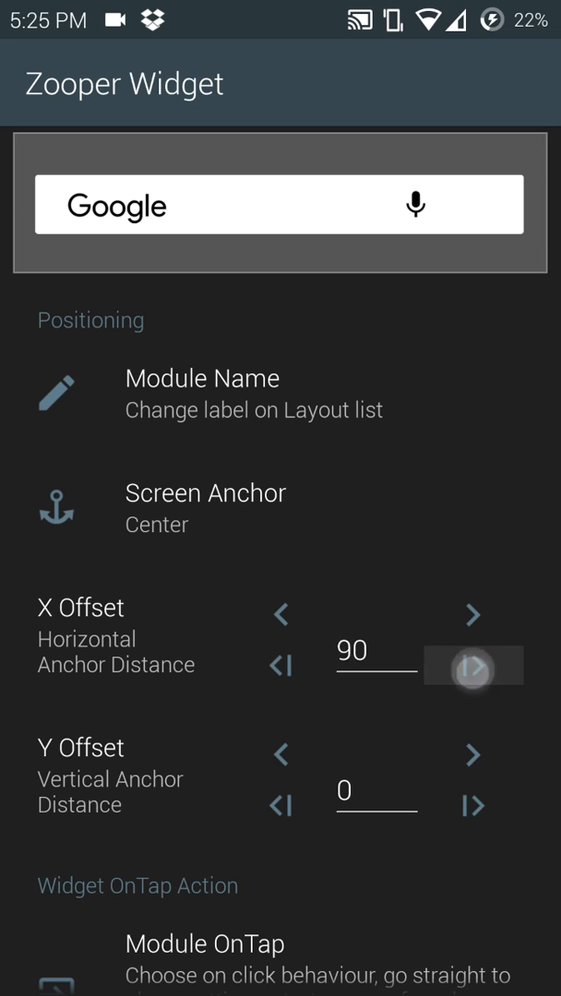
pyautogui.click(472, 666)
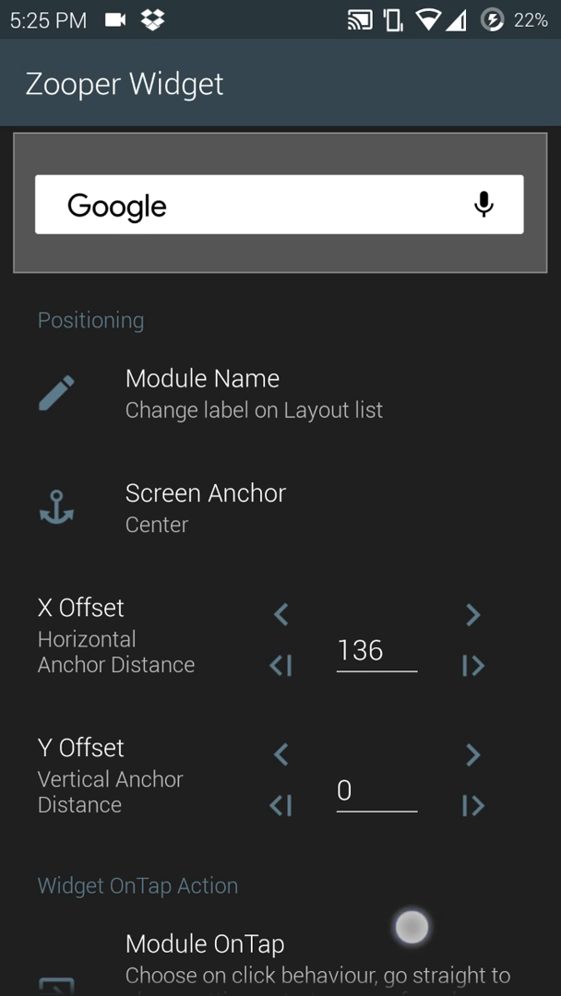
pyautogui.scroll(-3)
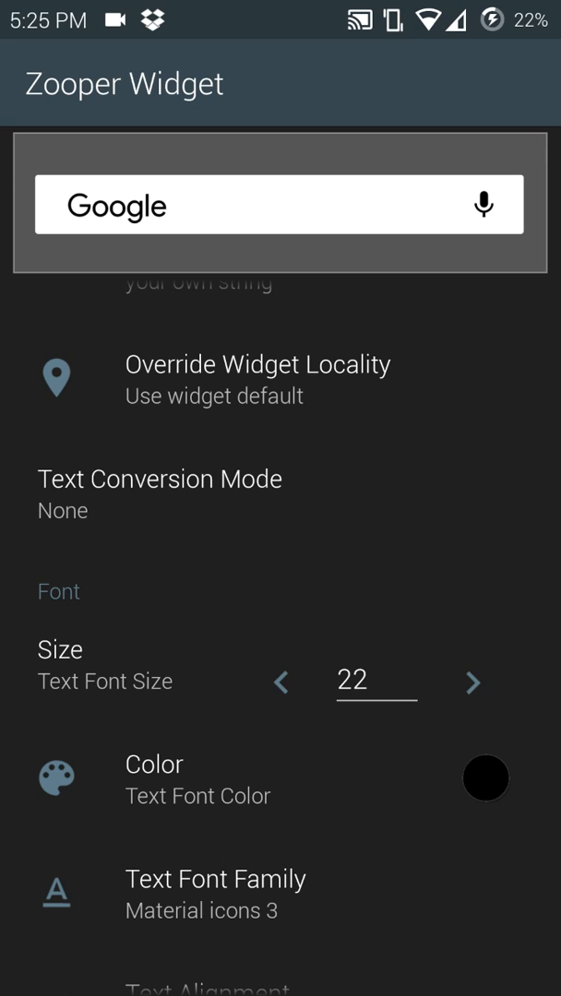
pyautogui.click(474, 682)
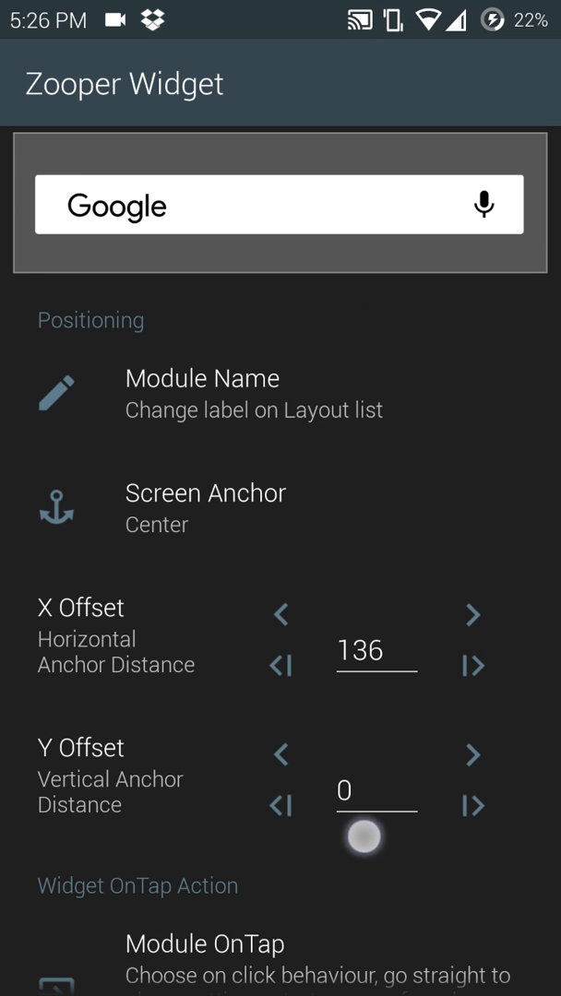
# - Set the mic module's OnTap action to launch the Google app, then return to widget settings
pyautogui.scroll(-3)
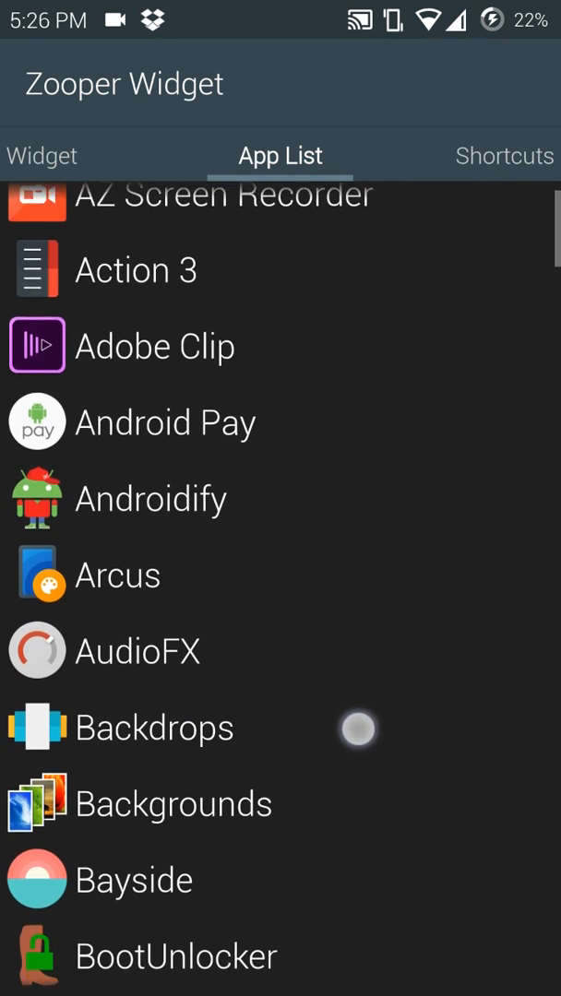
pyautogui.scroll(-3)
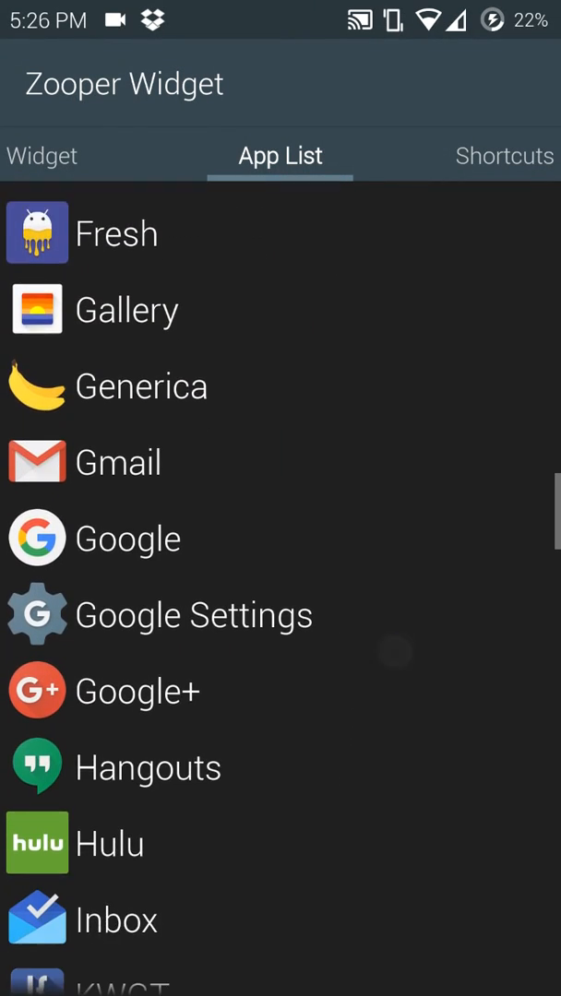
pyautogui.scroll(-3)
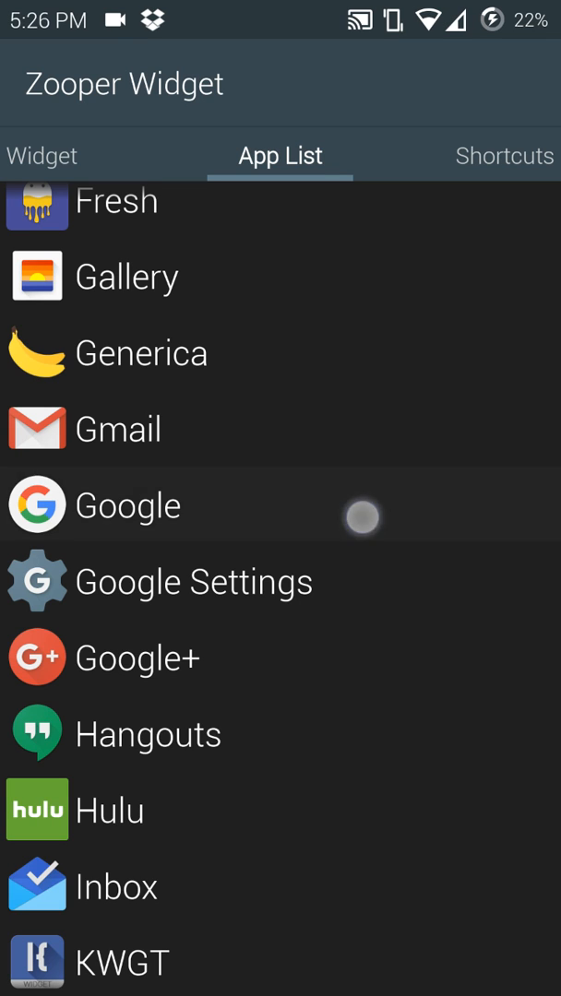
pyautogui.click(136, 504)
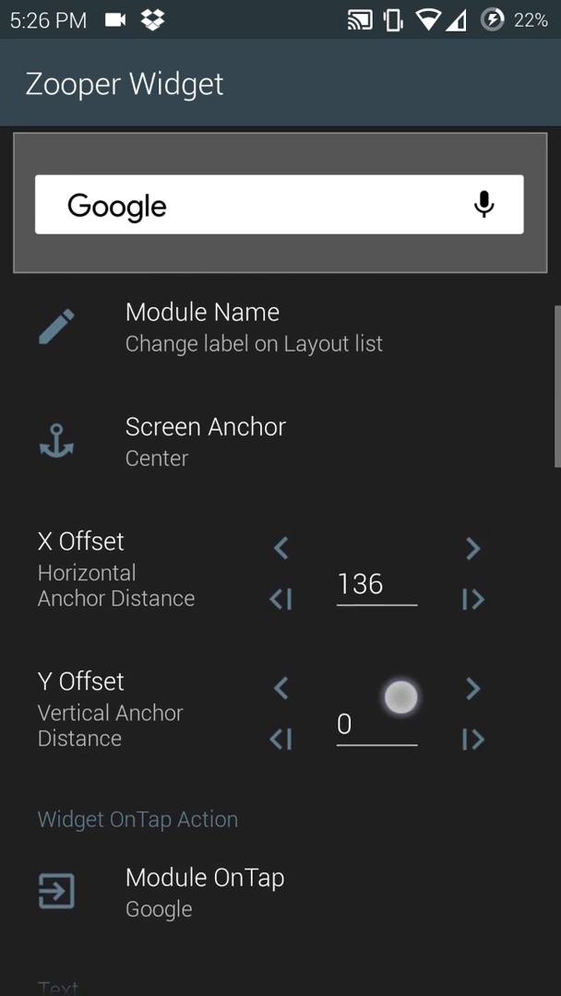
pyautogui.scroll(-3)
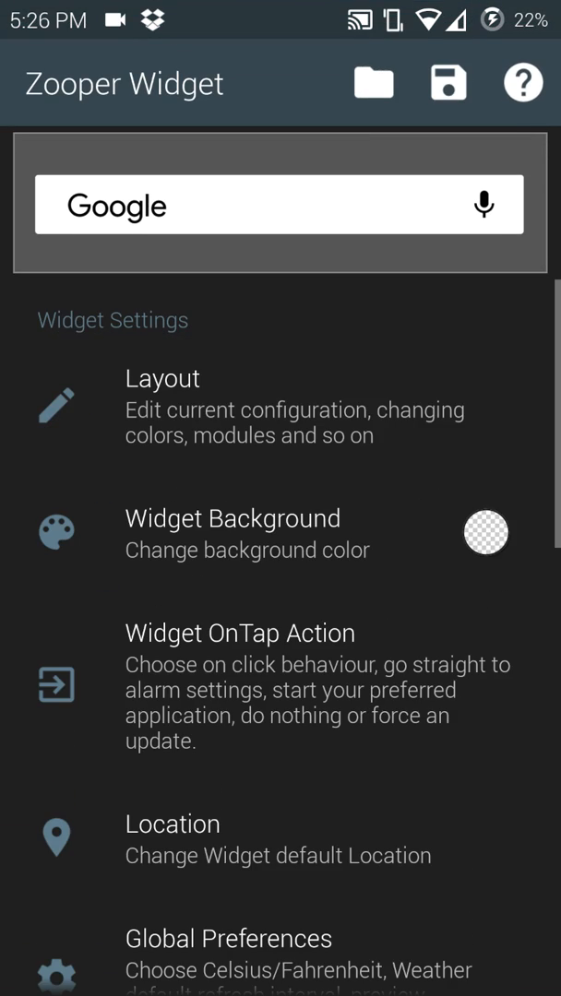
# - Open the Rect module's OnTap App List and scroll it to the D–F entries
pyautogui.click(483, 203)
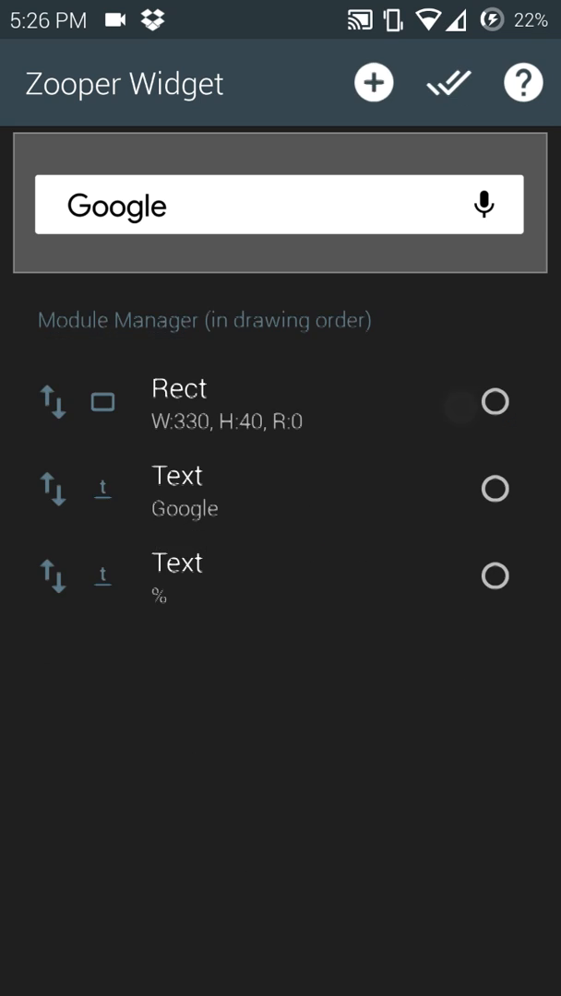
pyautogui.click(177, 404)
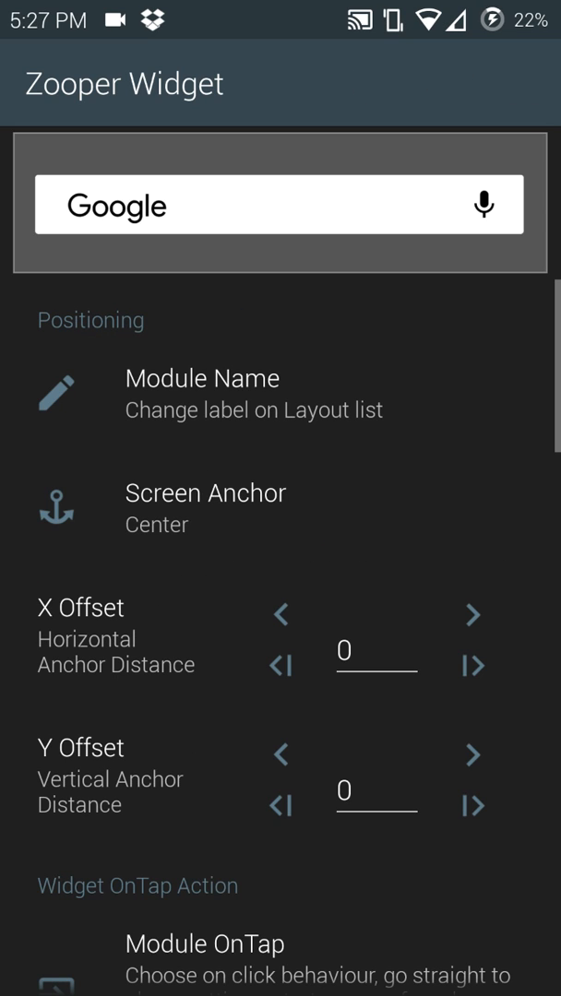
pyautogui.scroll(-3)
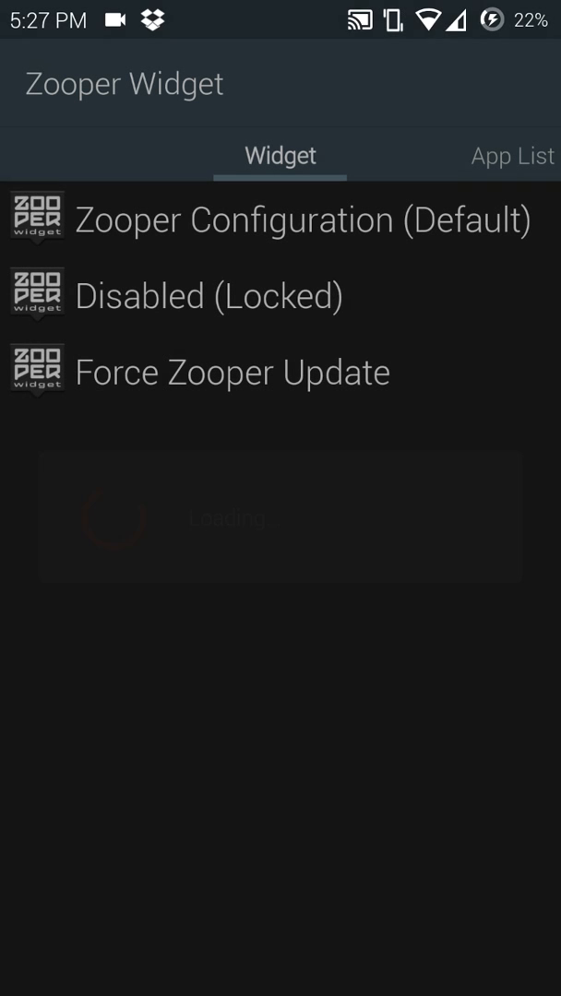
pyautogui.click(281, 155)
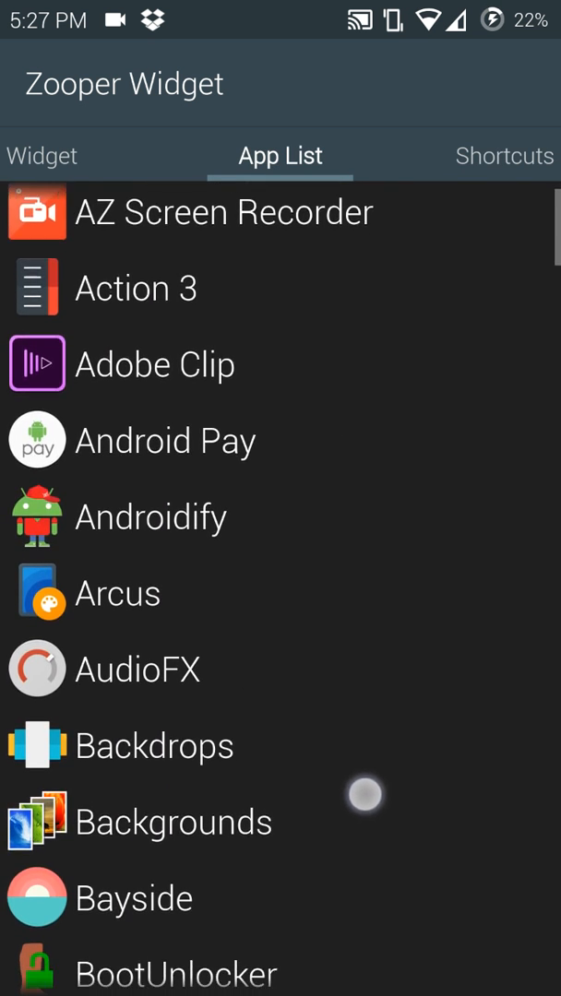
pyautogui.scroll(-3)
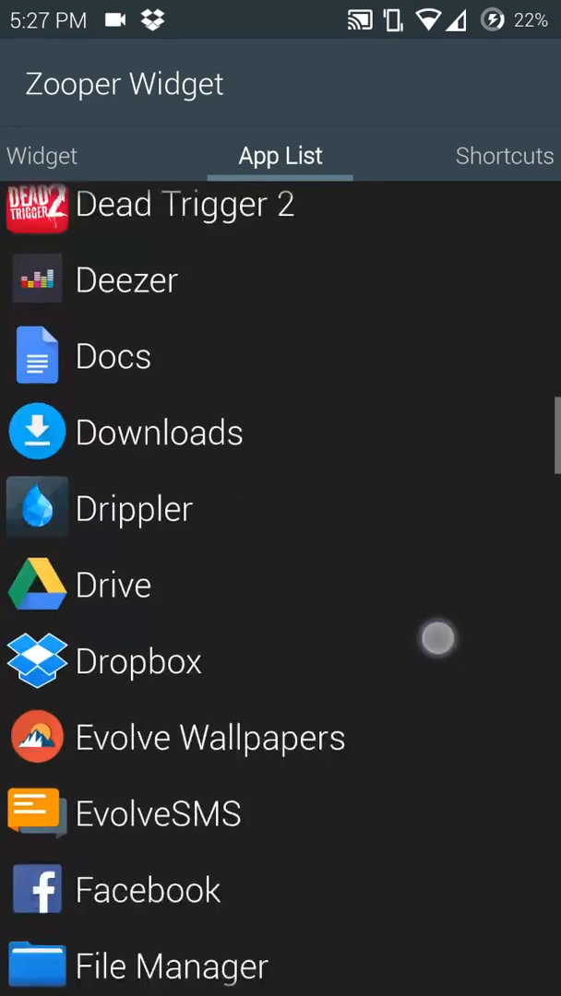